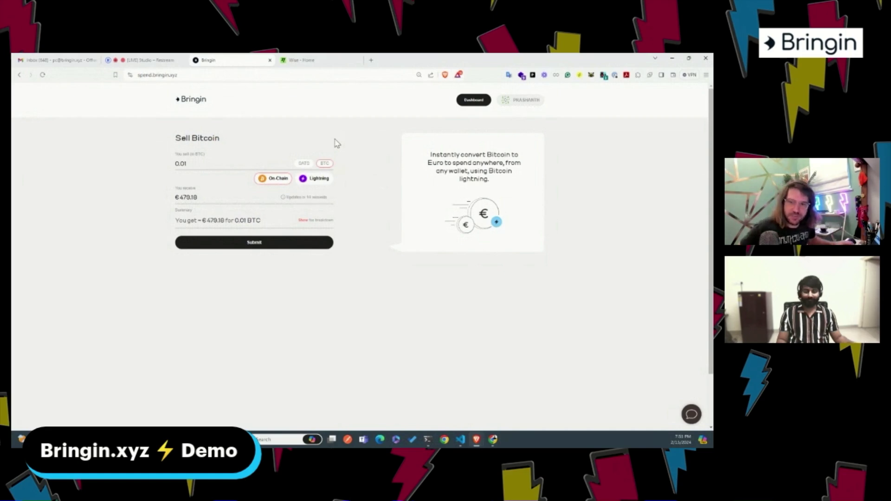
mouse_move(331, 140)
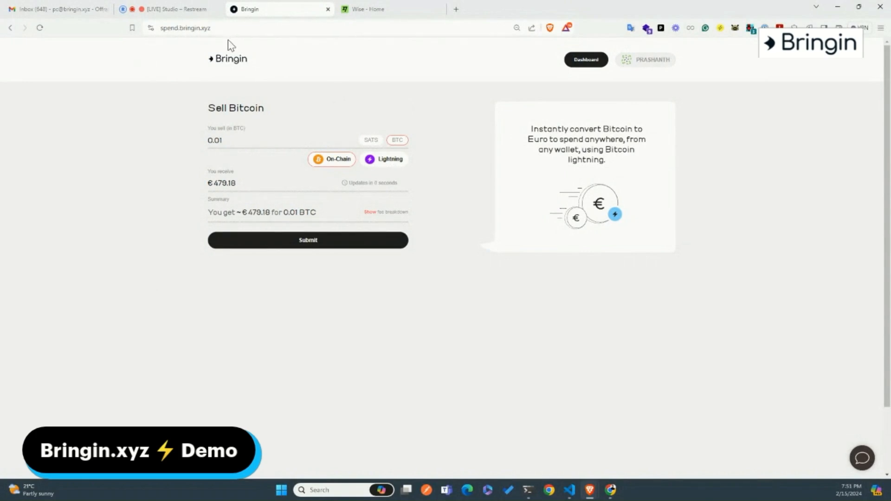
mouse_move(413, 95)
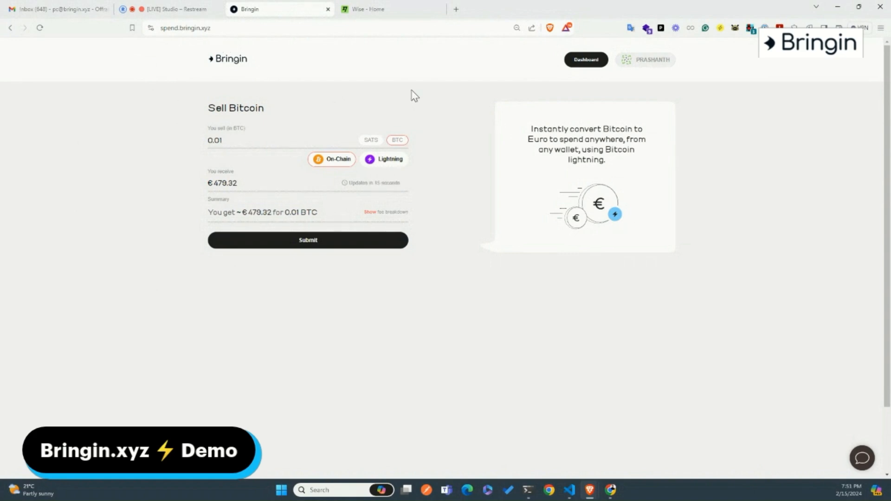
mouse_move(376, 141)
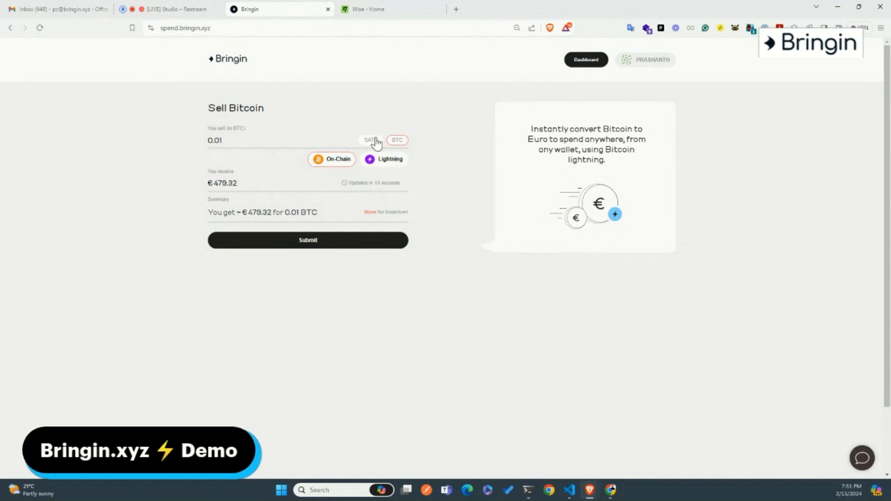
- Switch the sell amount display to sats, showing 1,000,000 sats with Lightning as the route
left_click(370, 140)
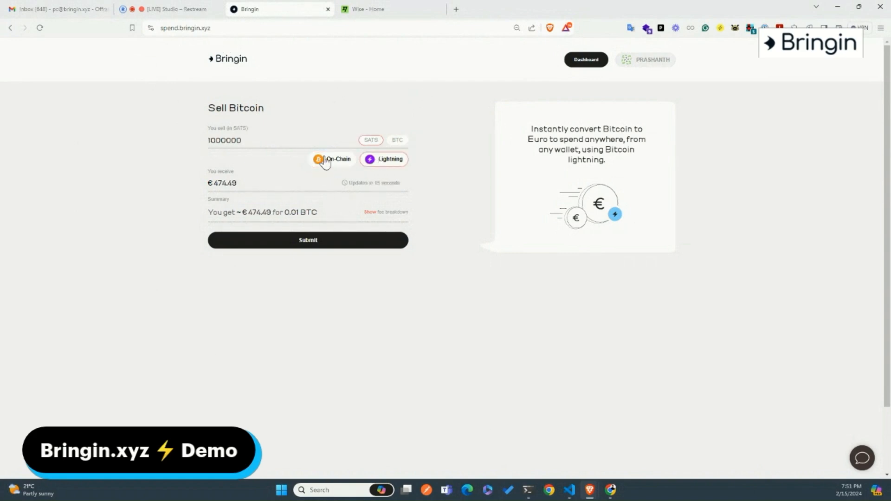
triple_click(224, 140)
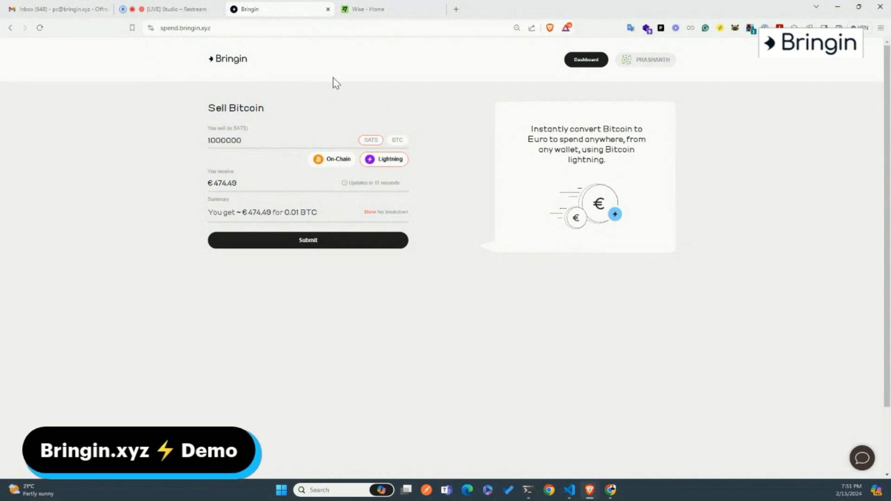
mouse_move(739, 36)
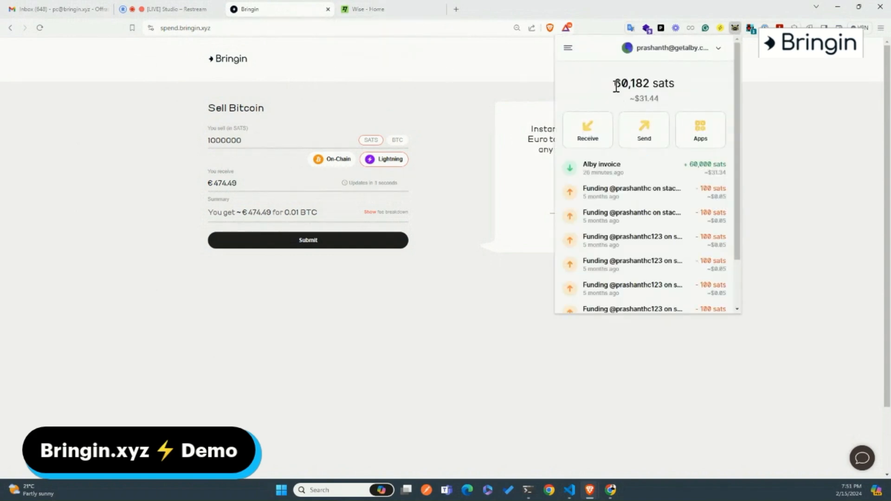
double_click(631, 83)
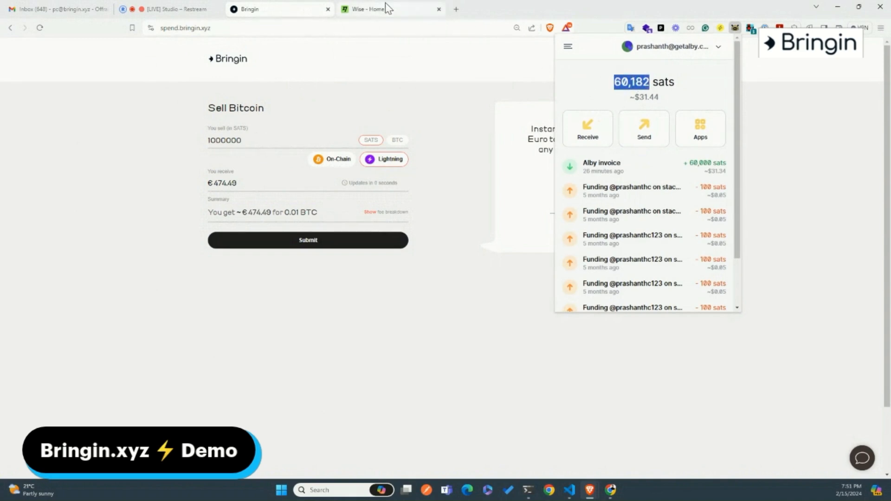
left_click(386, 10)
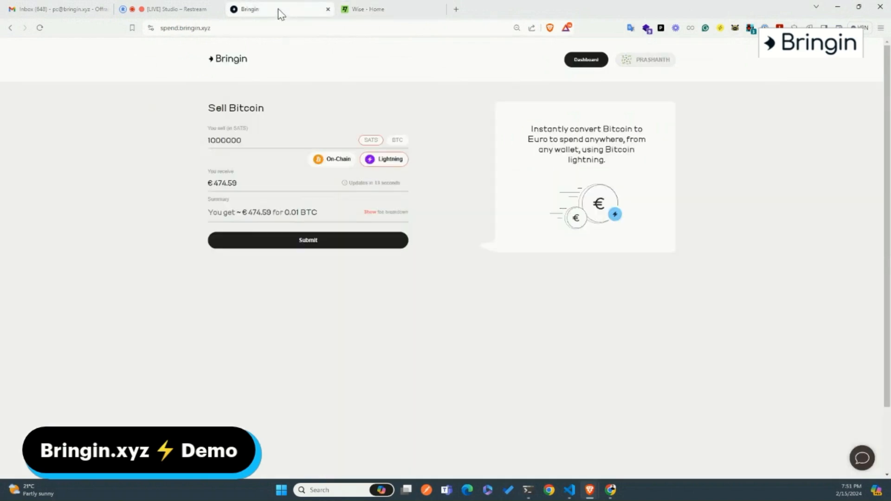
mouse_move(366, 9)
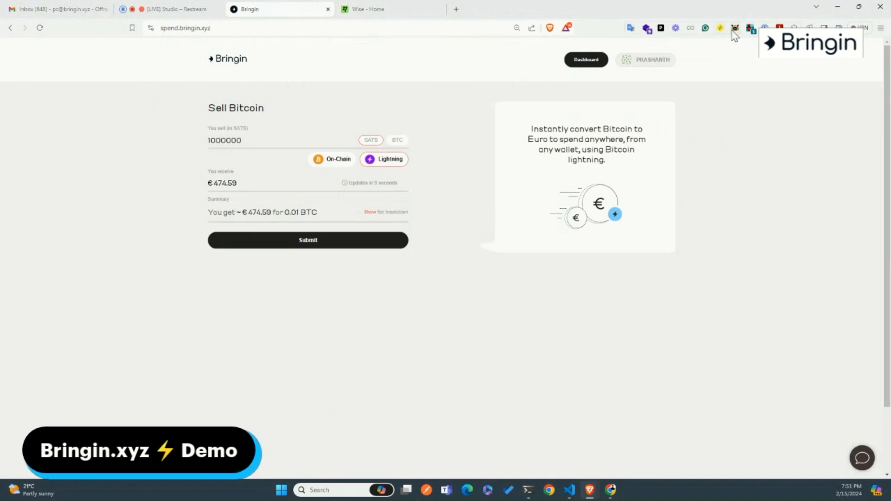
mouse_move(256, 138)
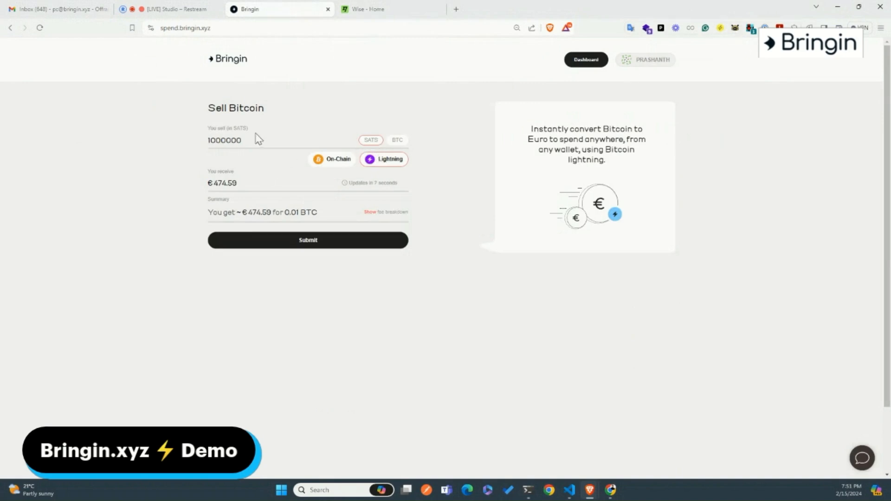
- Enter a sell amount of 55000 sats (about €26.1) and submit the order
triple_click(224, 140)
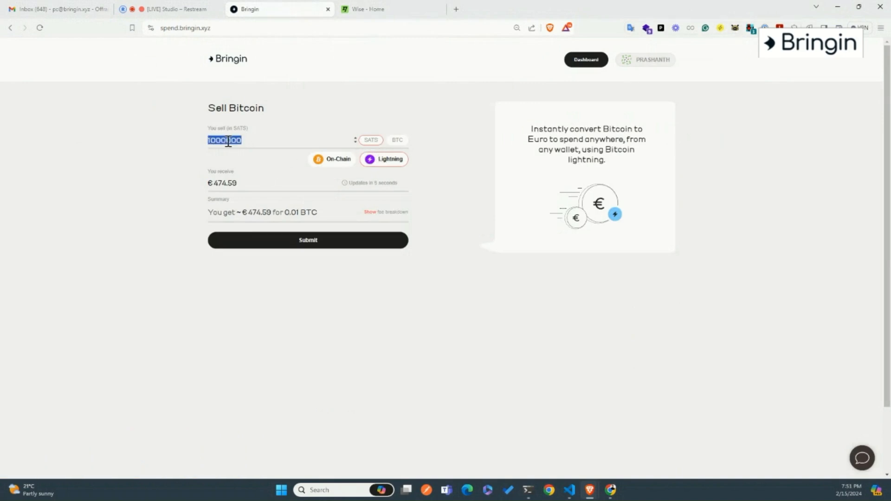
type("55000")
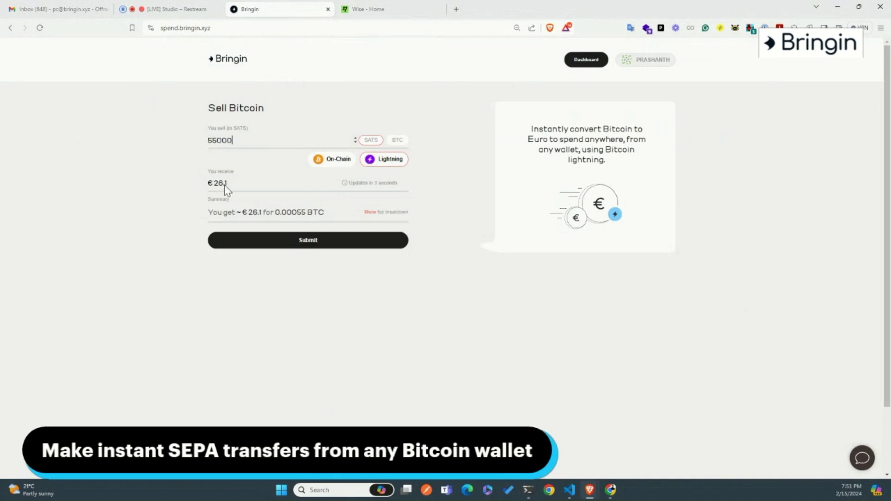
left_click(307, 239)
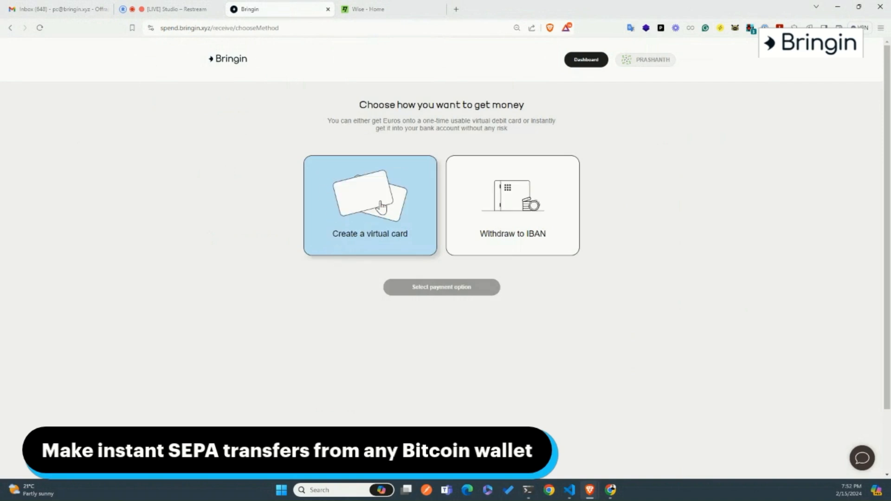
mouse_move(584, 224)
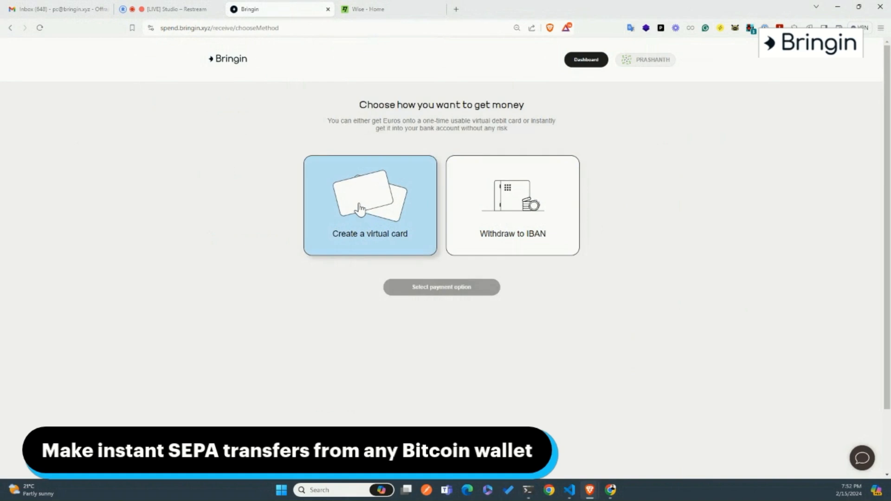
- Choose Withdraw to IBAN as the payout method and proceed to payment options
left_click(512, 205)
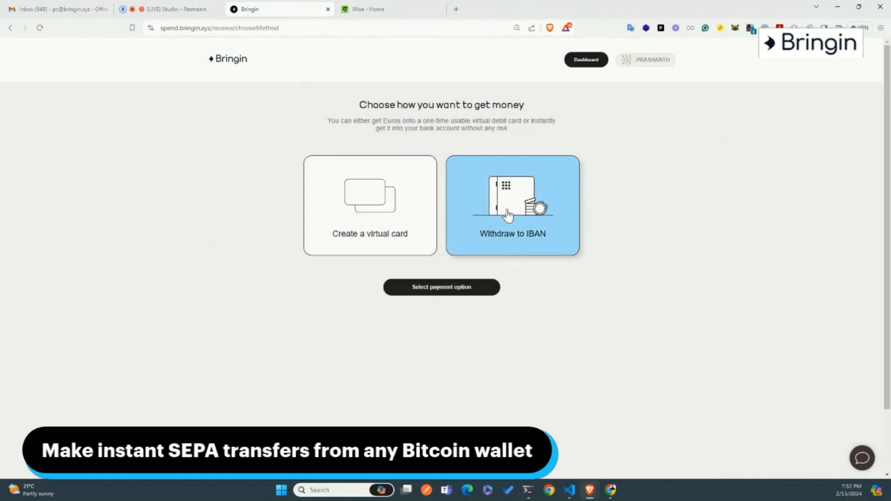
left_click(442, 287)
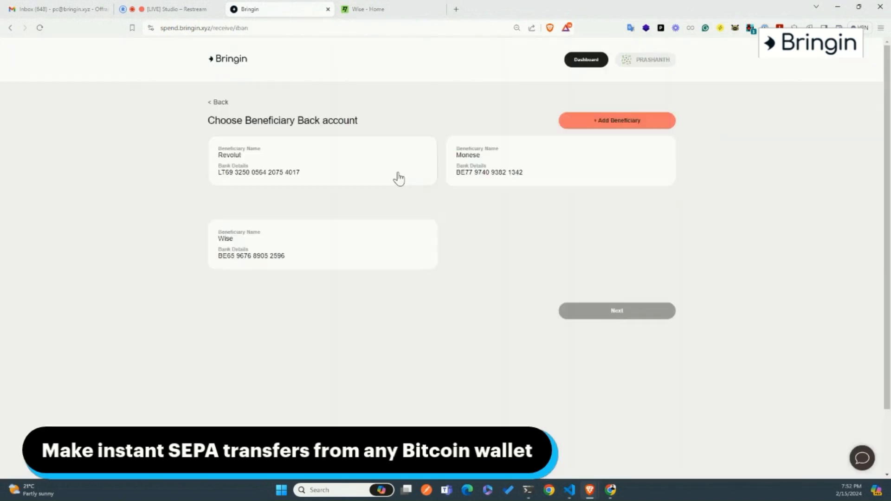
mouse_move(363, 179)
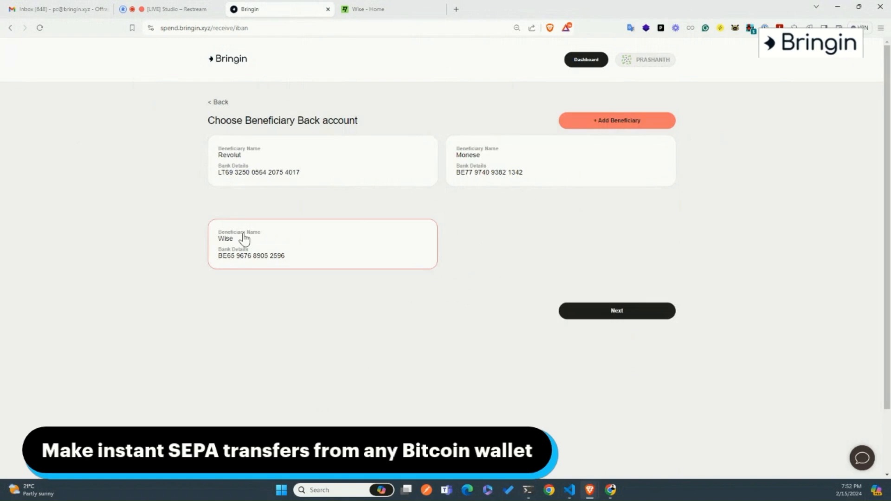
- Select the Wise account as beneficiary and confirm the 0.00055 BTC for €26.1 order
left_click(616, 309)
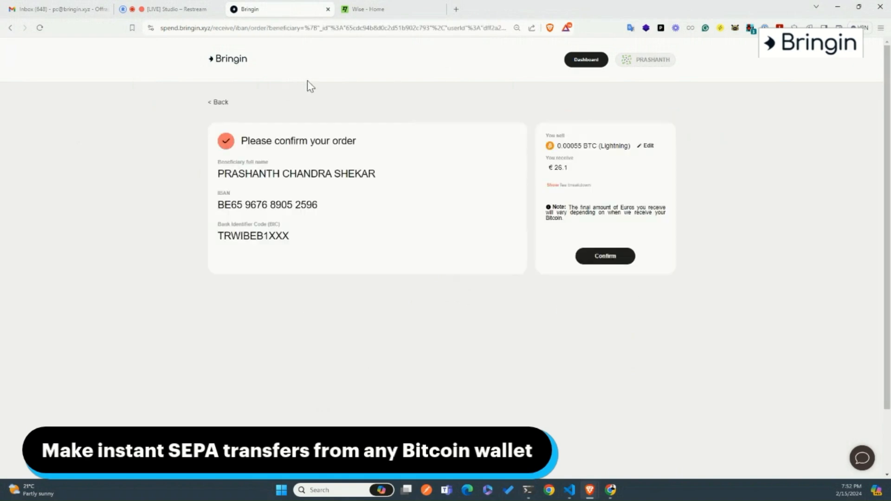
left_click(604, 256)
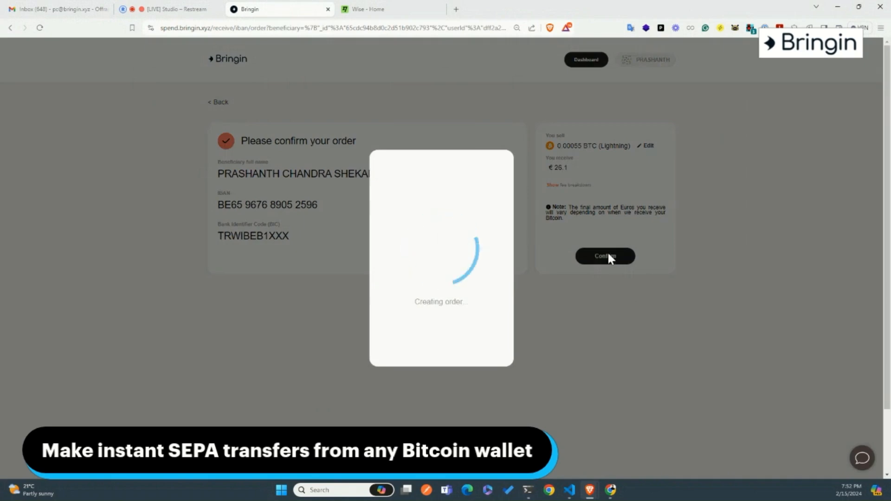
left_click(604, 256)
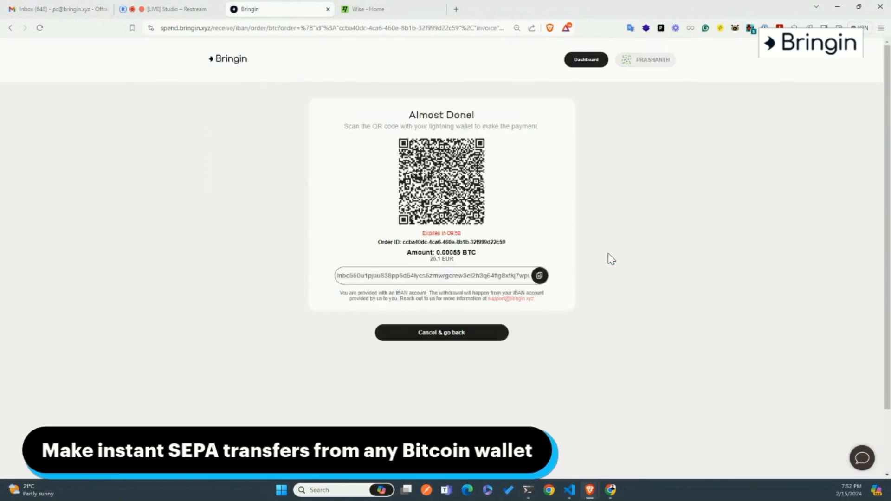
mouse_move(430, 87)
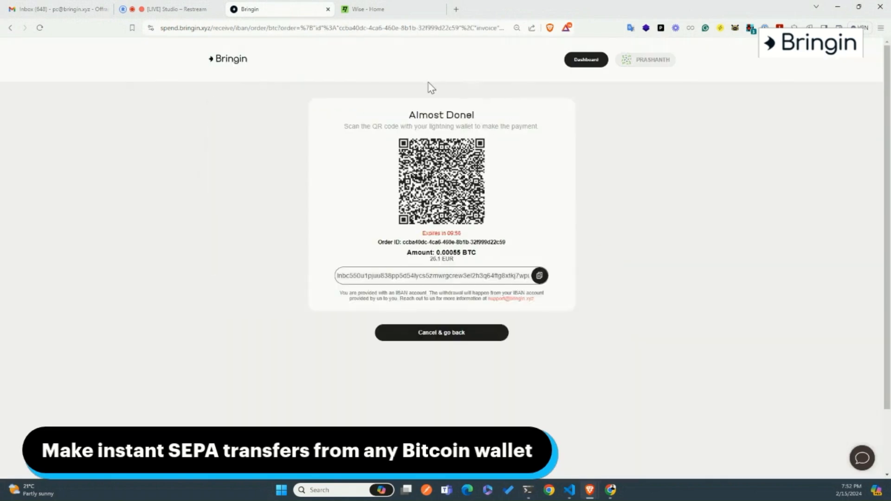
mouse_move(465, 243)
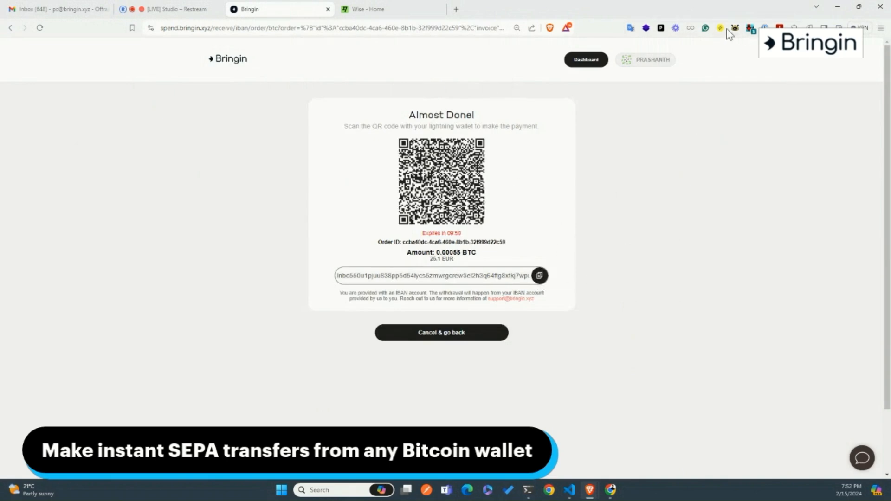
- Pay the 55,000-sat invoice from the Alby wallet and dismiss the success message
left_click(733, 27)
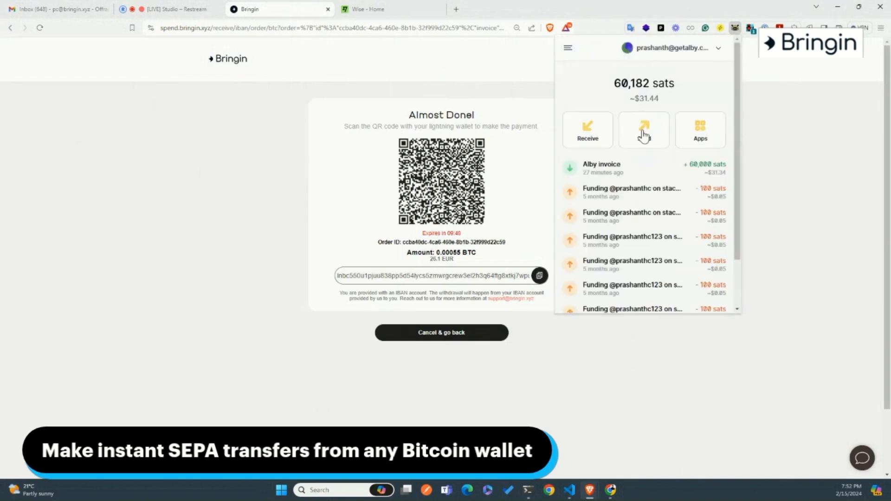
left_click(642, 129)
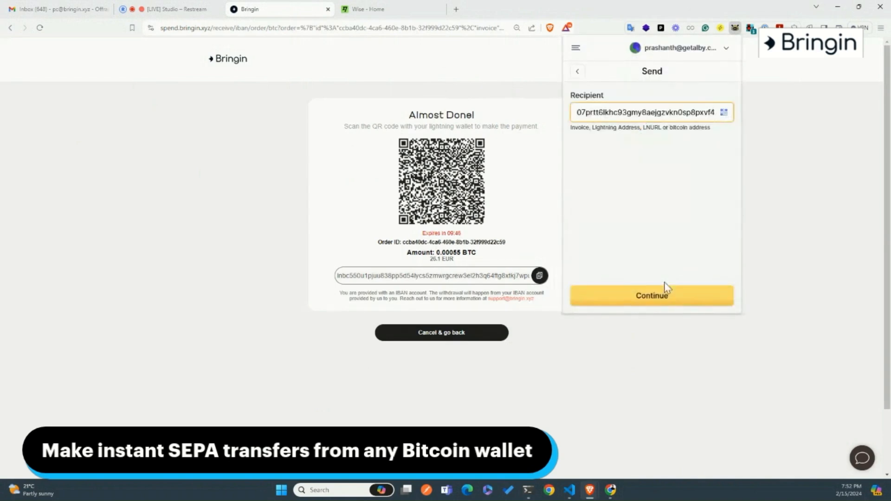
left_click(651, 295)
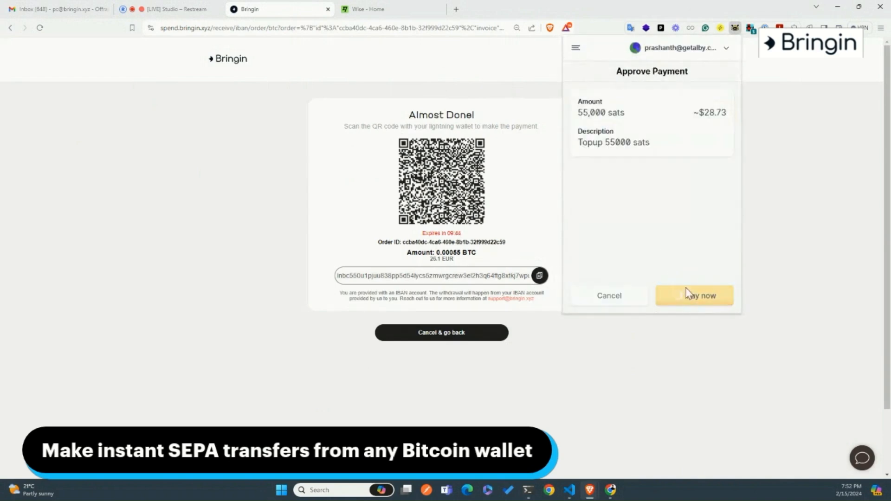
left_click(694, 295)
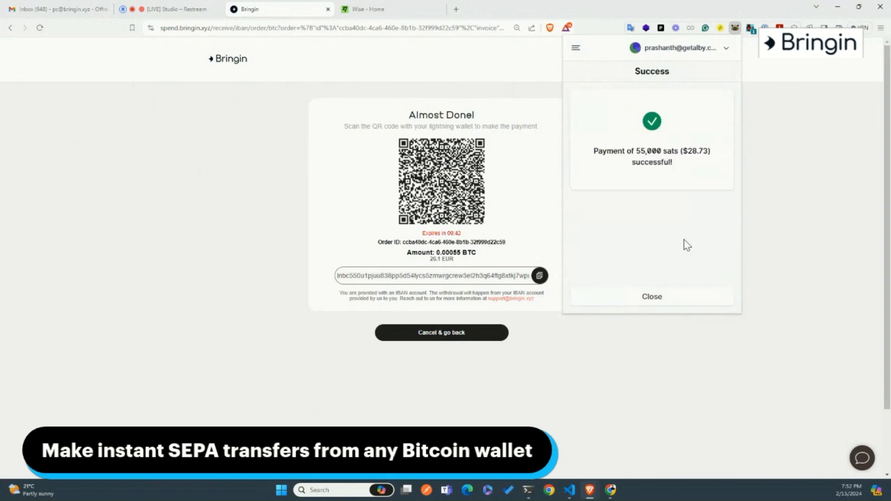
mouse_move(681, 300)
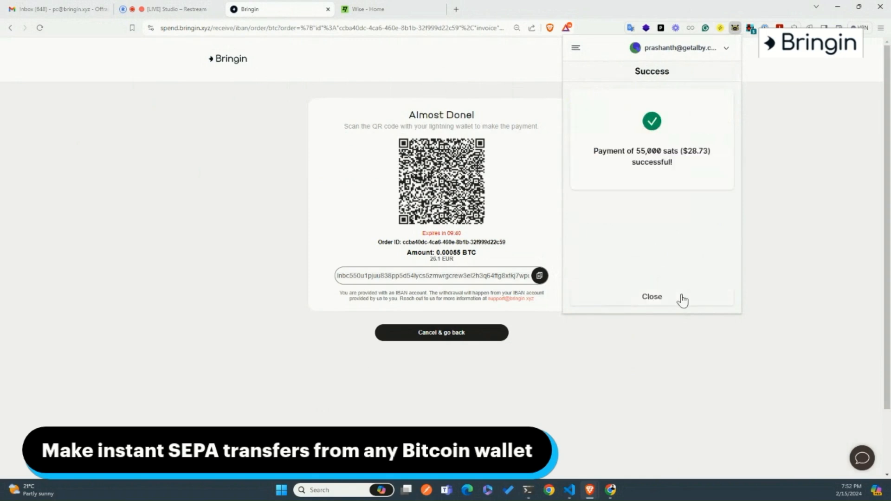
left_click(651, 296)
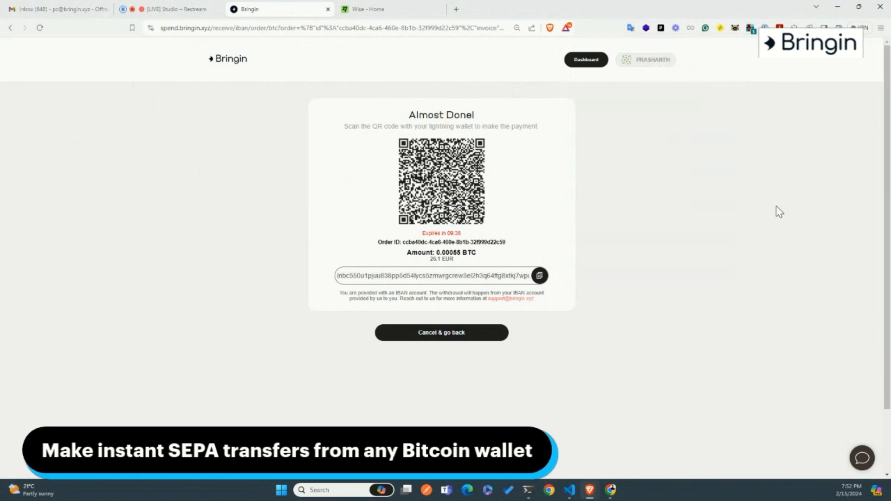
mouse_move(712, 139)
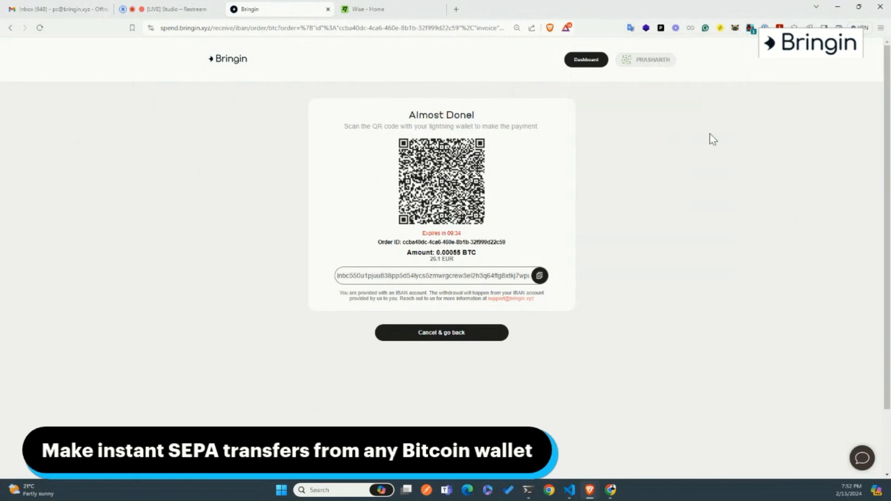
mouse_move(688, 196)
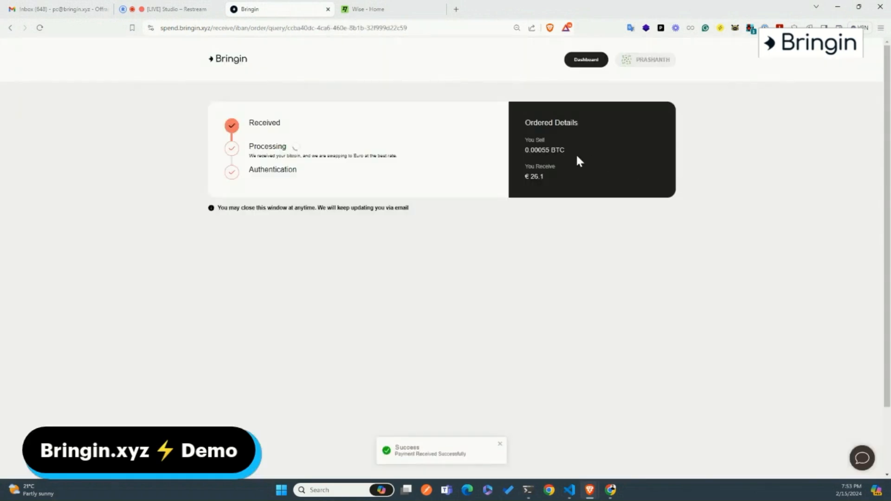
mouse_move(276, 133)
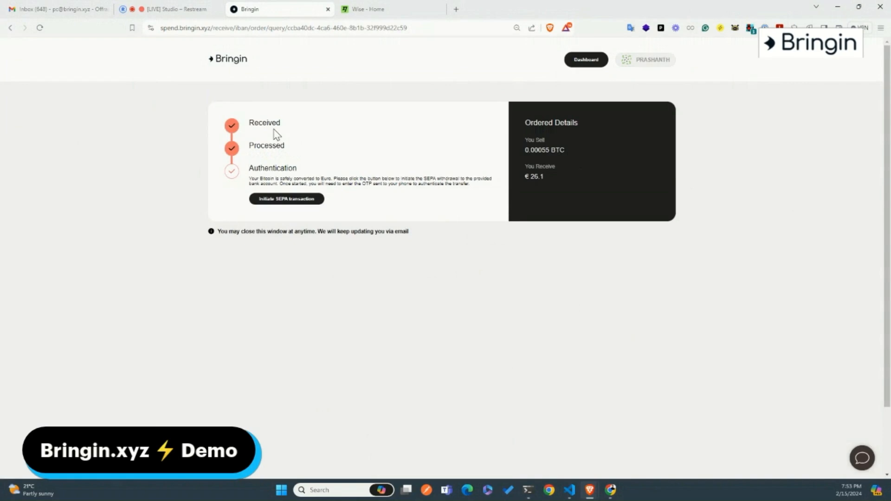
mouse_move(294, 201)
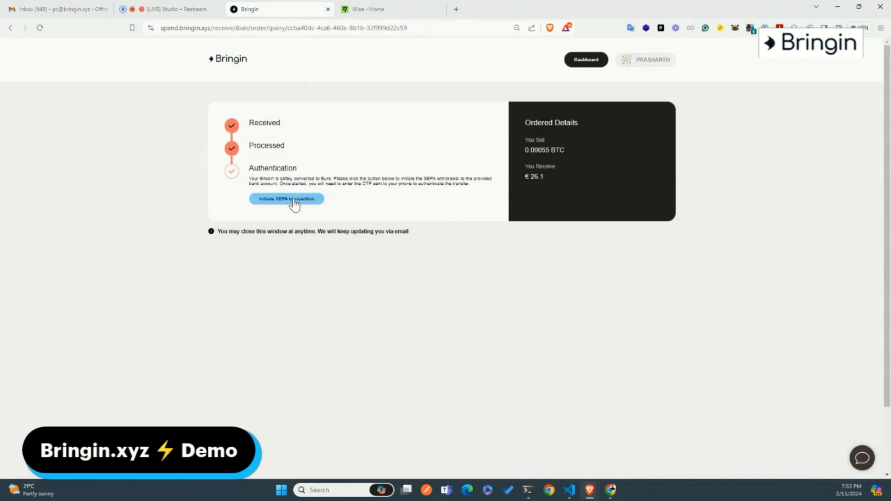
- Initiate the SEPA withdrawal of the 26.1 EURO payout
left_click(287, 199)
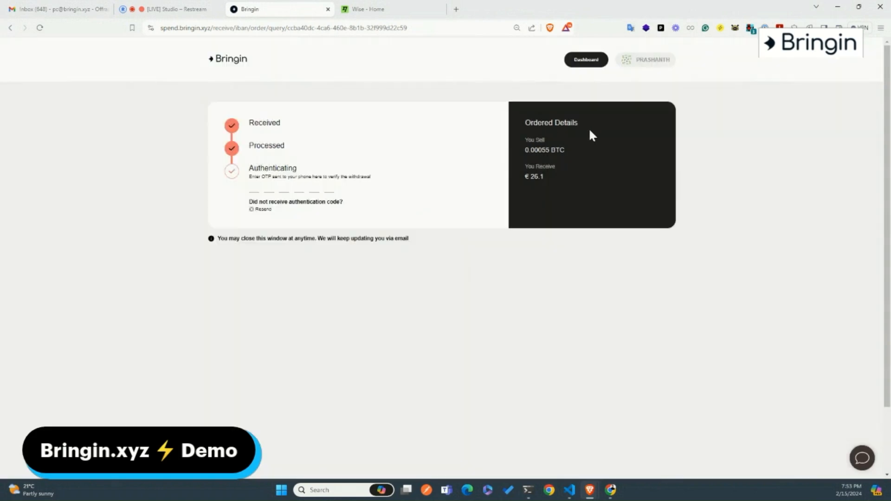
mouse_move(585, 133)
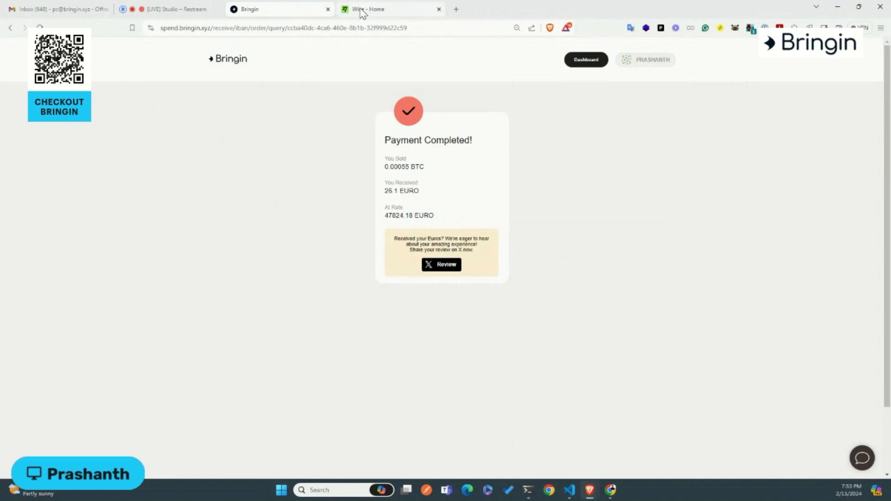
- Switch to the Wise home page to check for the incoming 26.11 EUR
left_click(390, 10)
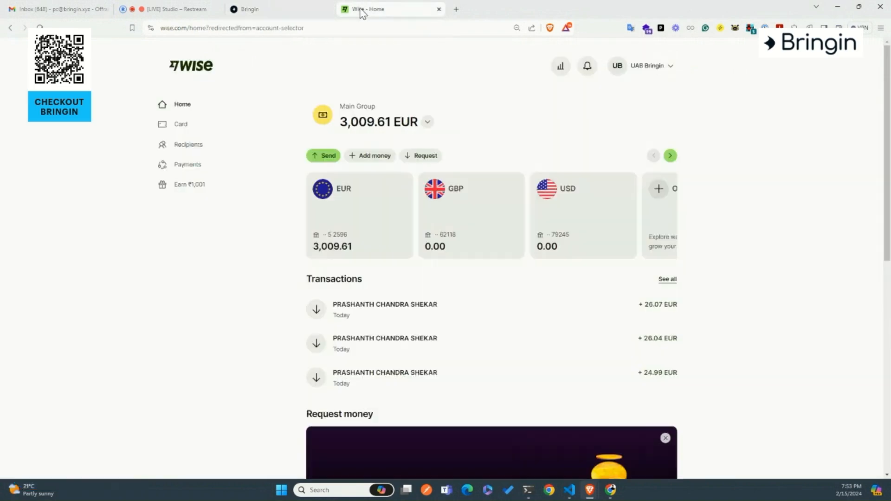
mouse_move(391, 135)
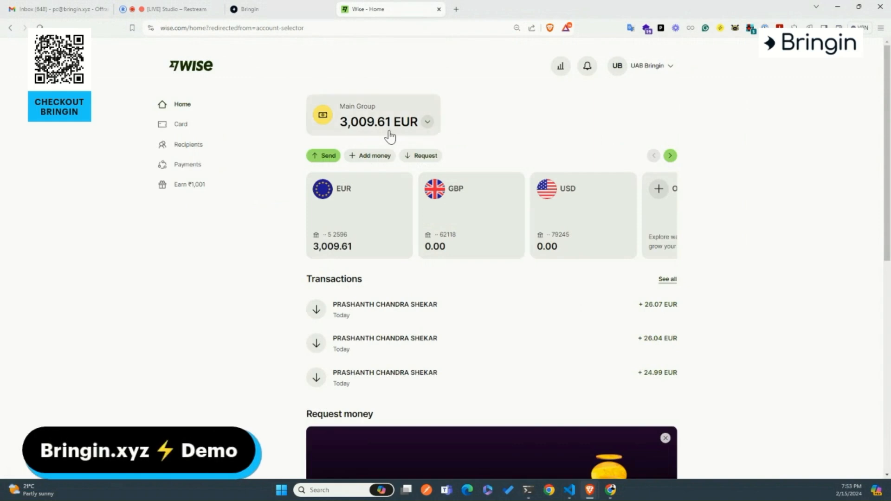
mouse_move(452, 73)
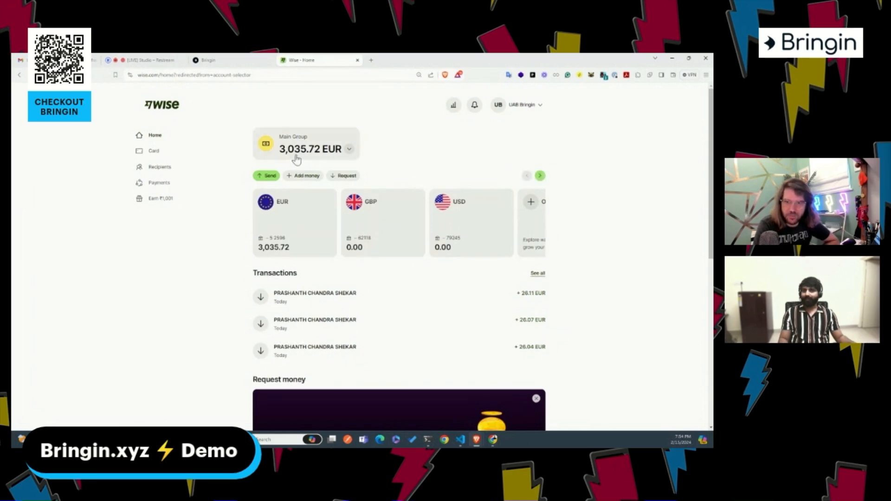
mouse_move(307, 161)
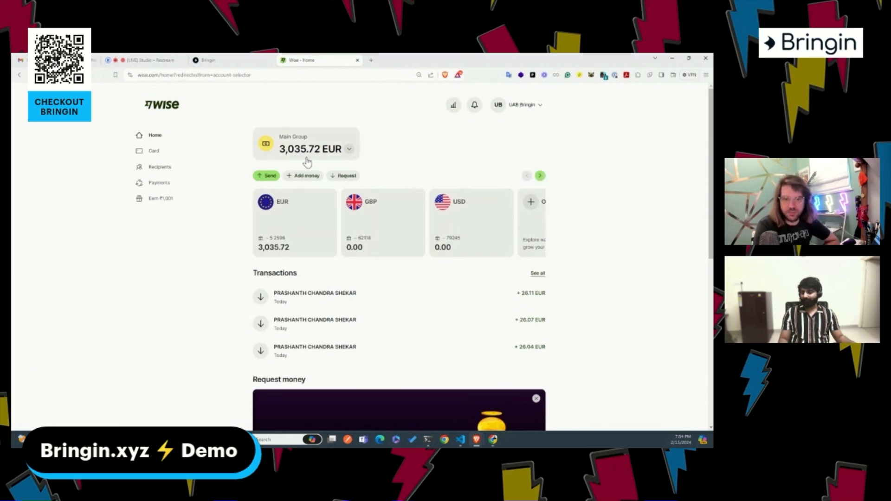